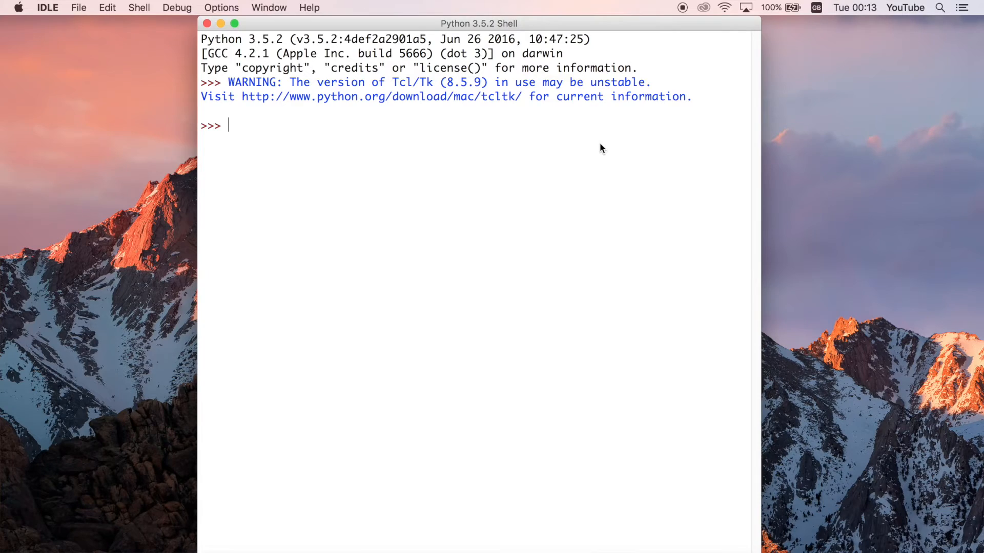
- Assign x = 5 and evaluate type(x), highlighting 'int' and 'class' in the <class 'int'> result
type("x = 5")
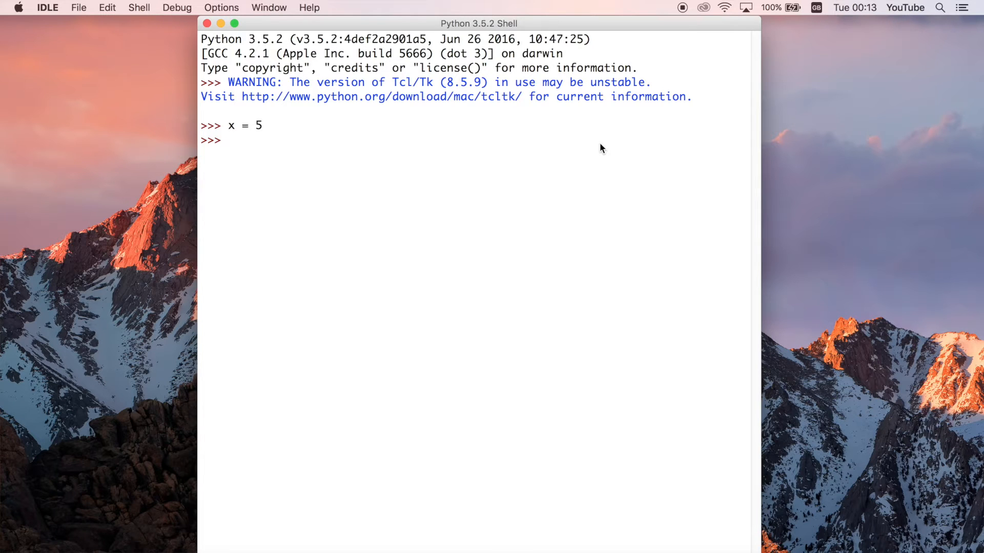
type("type)")
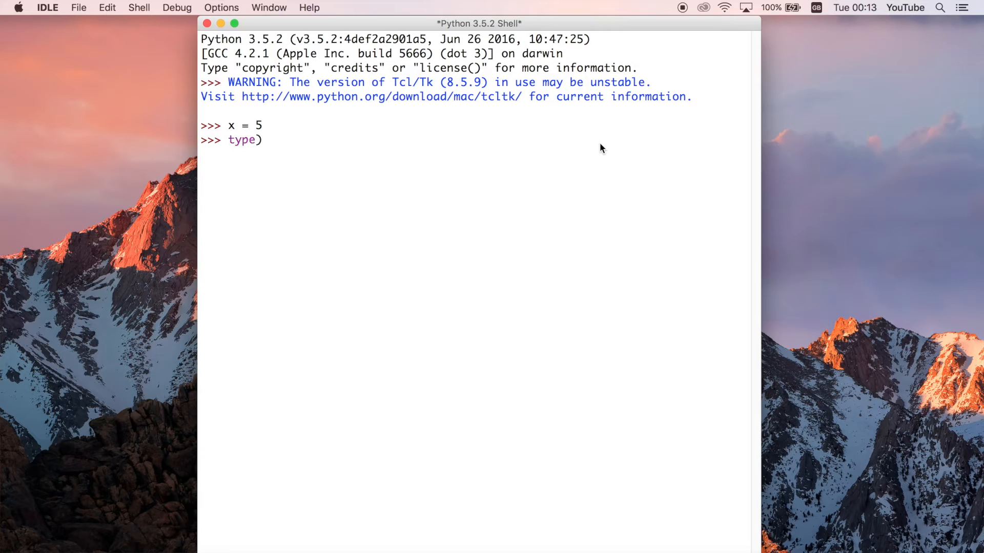
type("(")
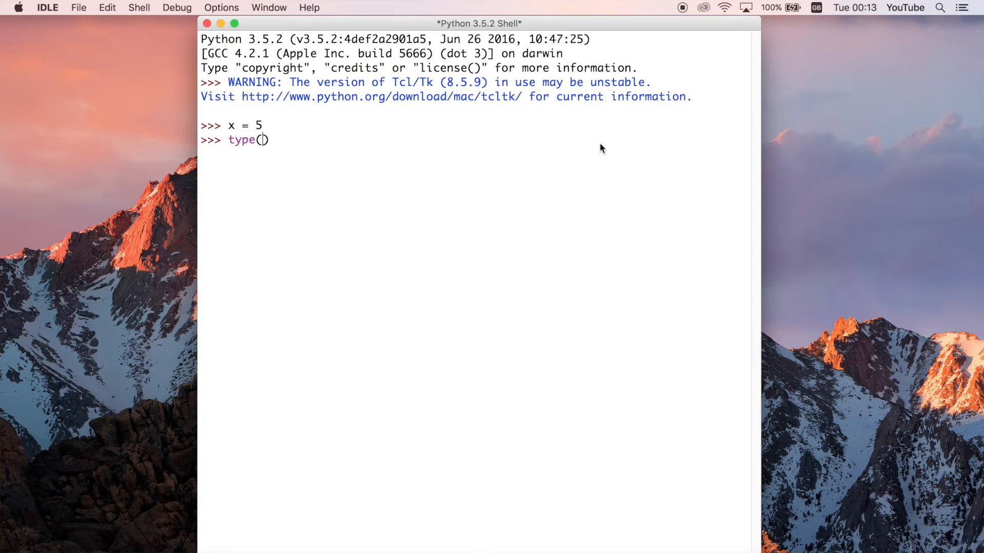
type("x")
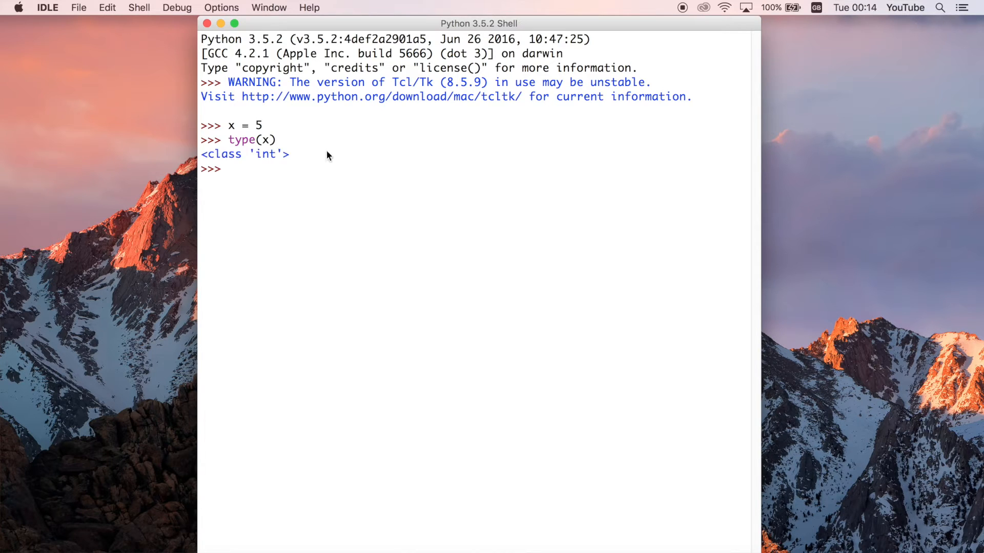
double_click(265, 153)
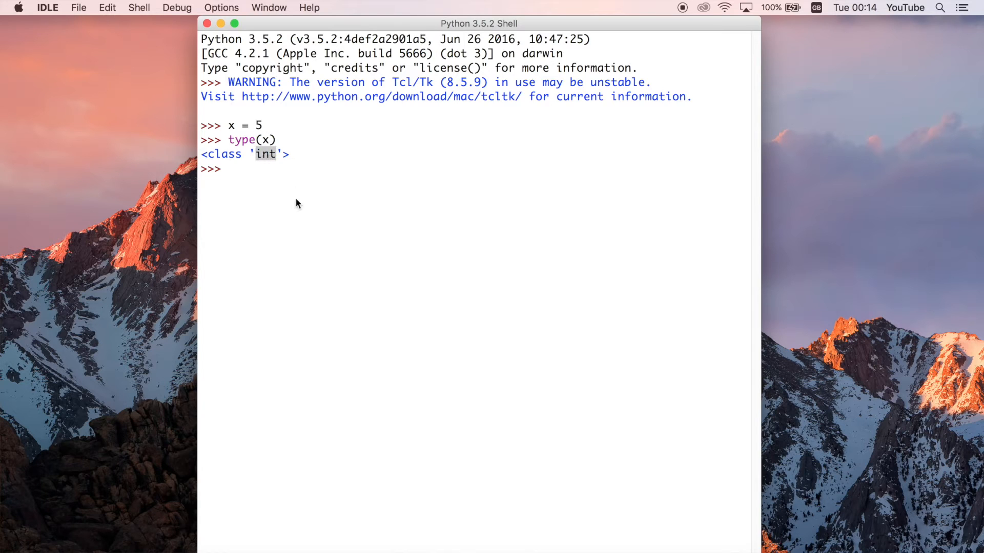
mouse_move(274, 166)
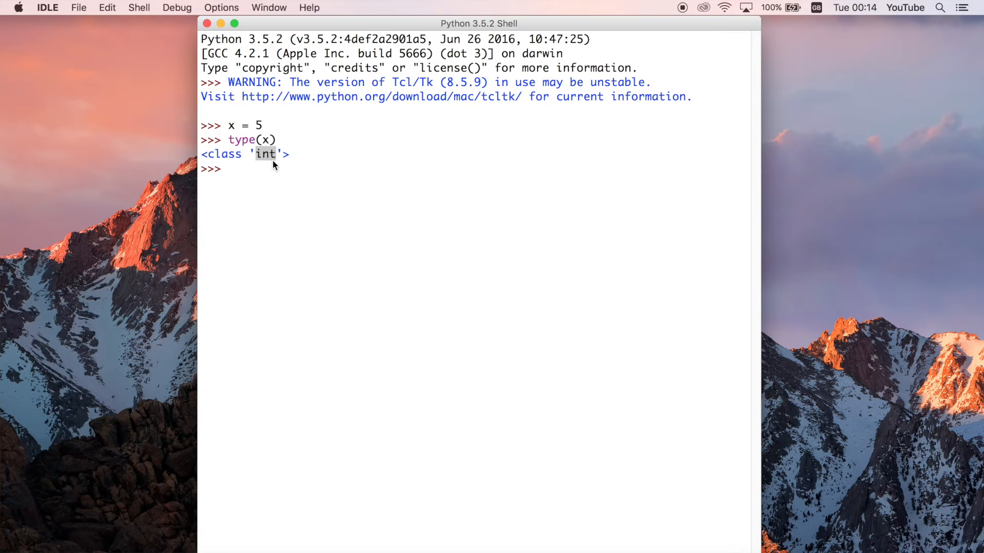
double_click(224, 153)
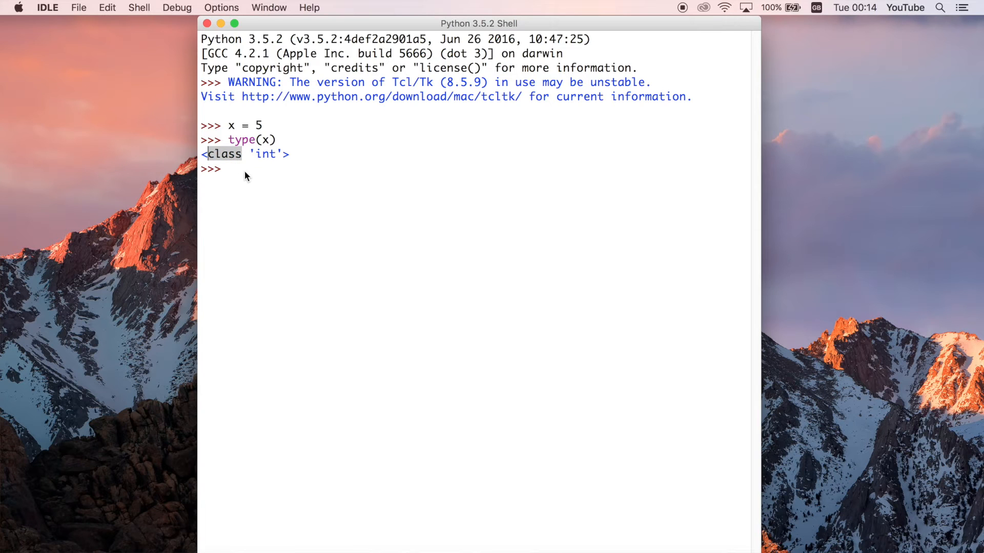
mouse_move(238, 168)
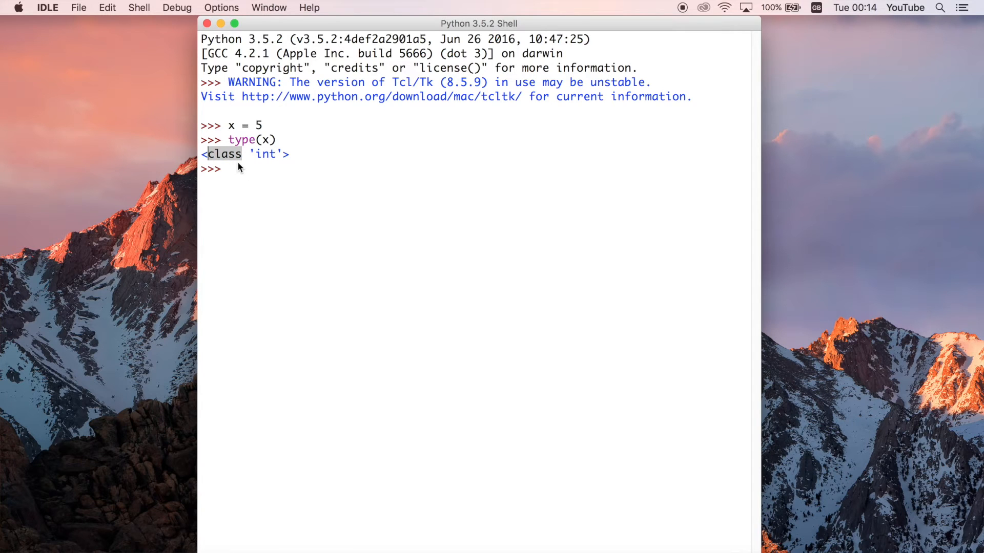
mouse_move(246, 172)
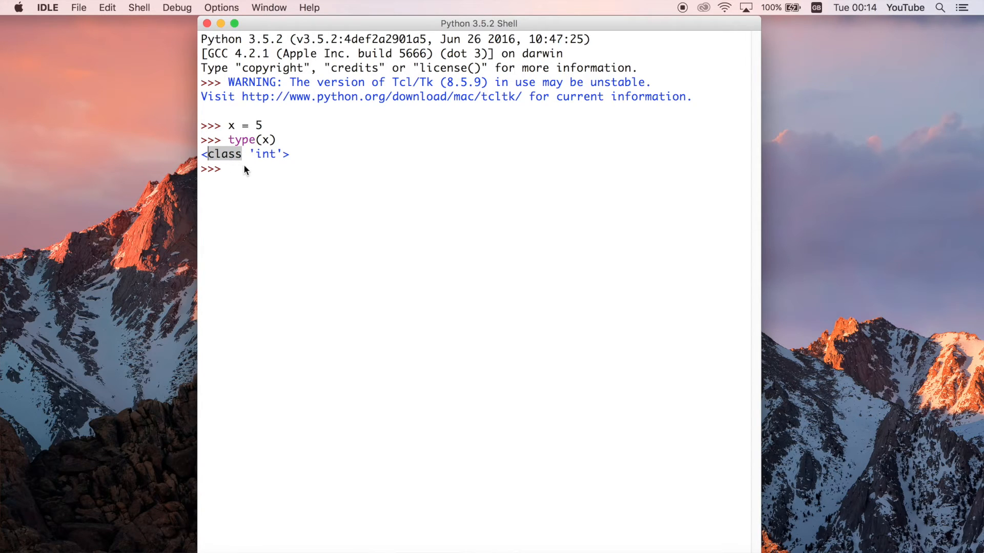
mouse_move(238, 162)
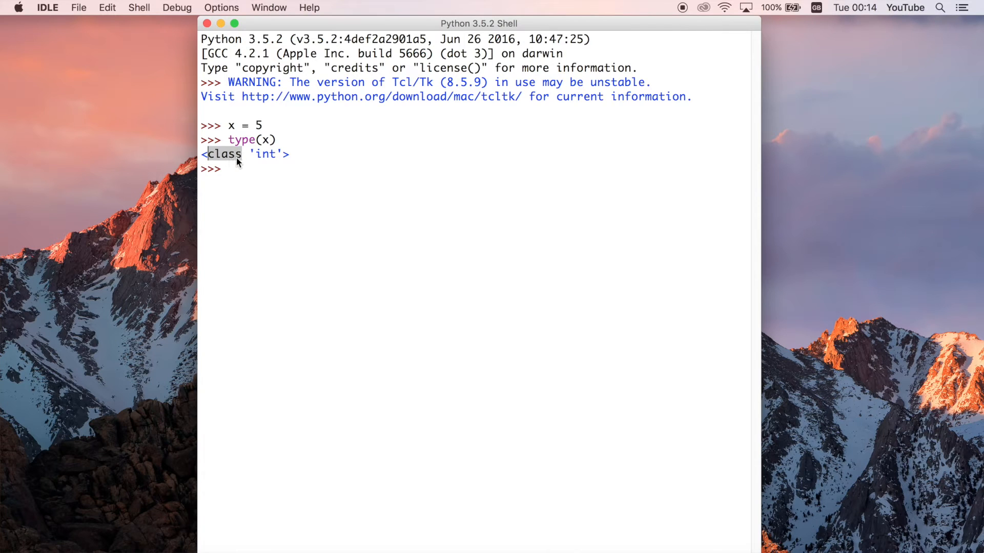
left_click(246, 170)
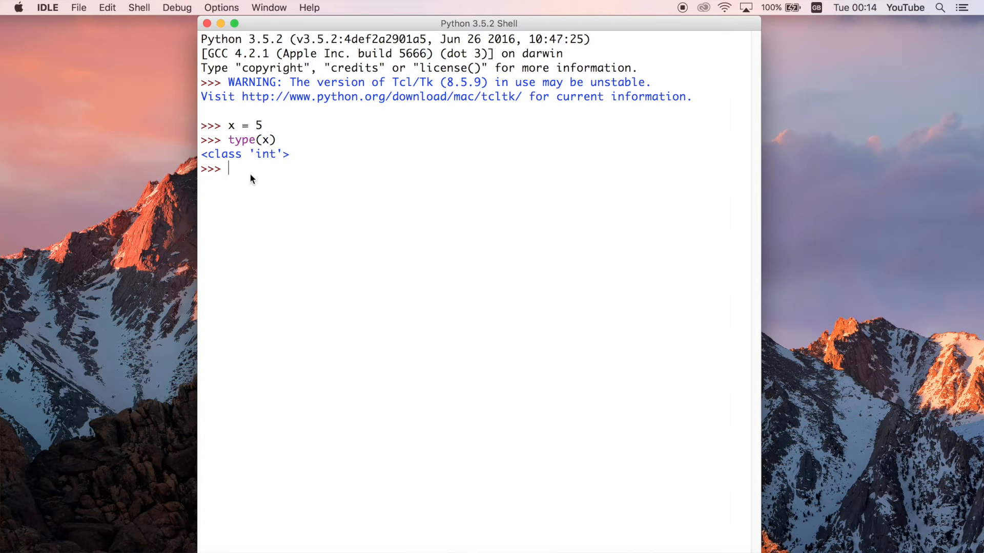
mouse_move(297, 189)
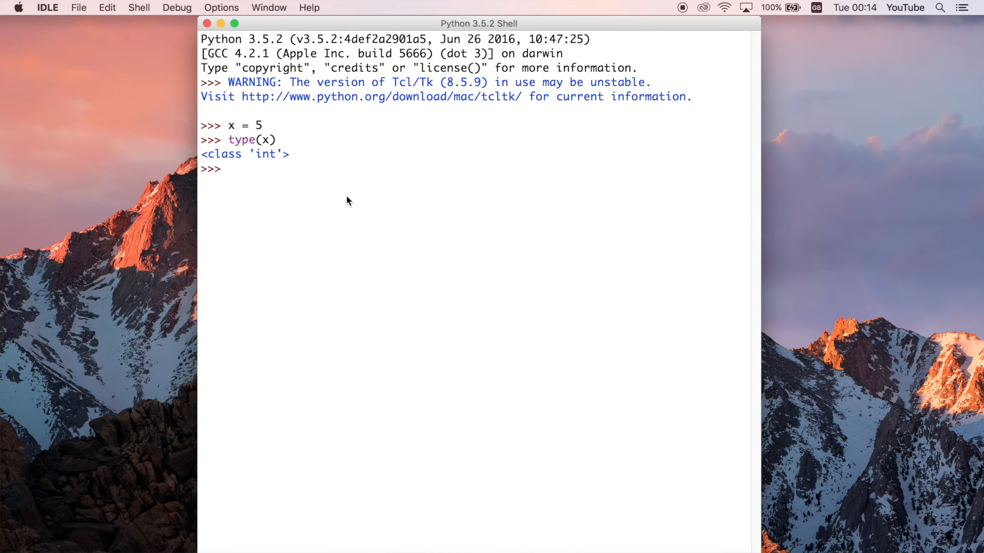
- Assign y = 6 and z = 7, then highlight 'int' in the earlier type result
type("y = 6")
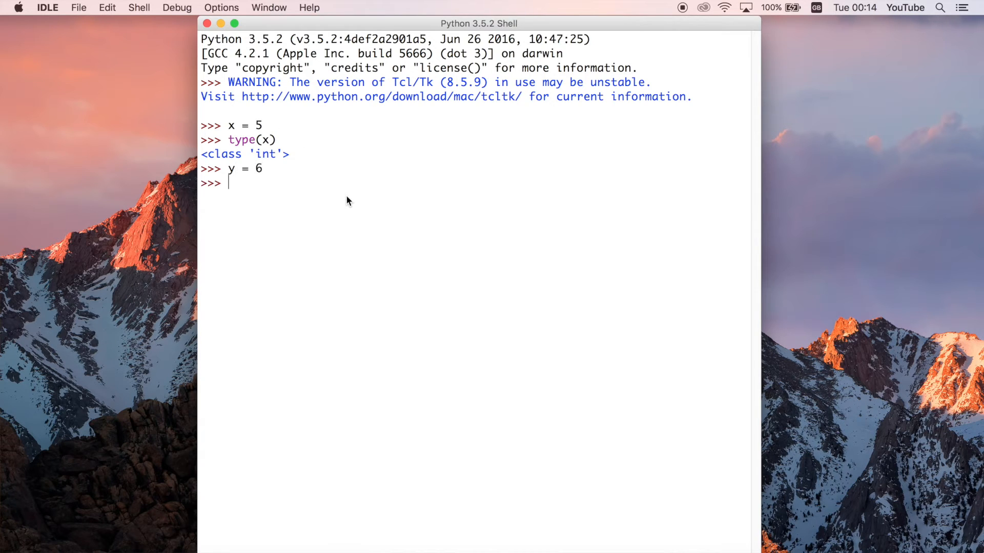
type("z =")
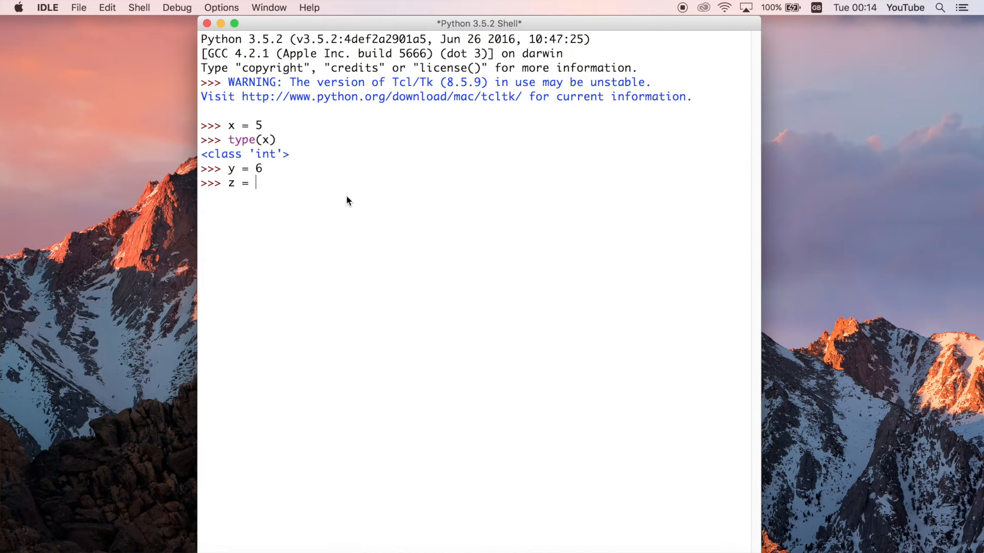
type("7")
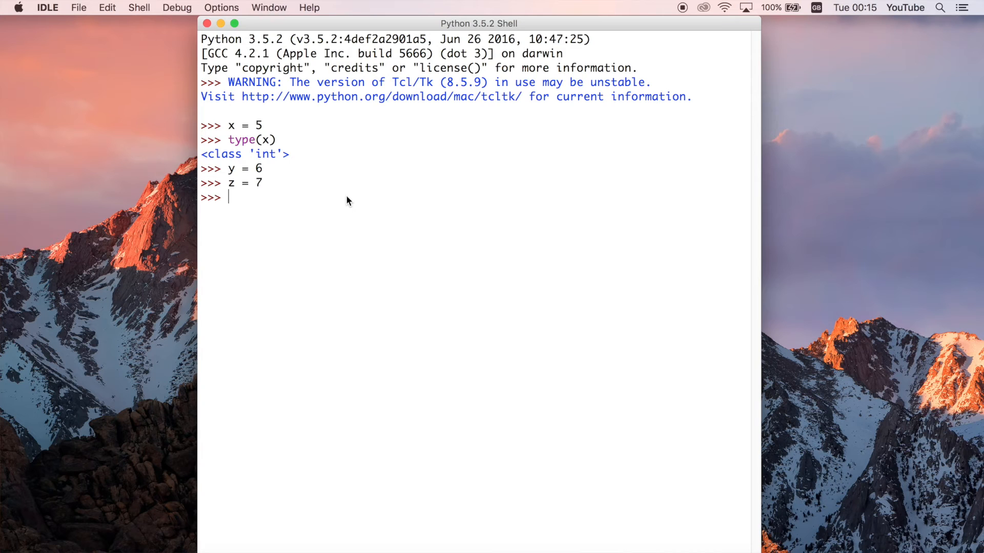
mouse_move(279, 136)
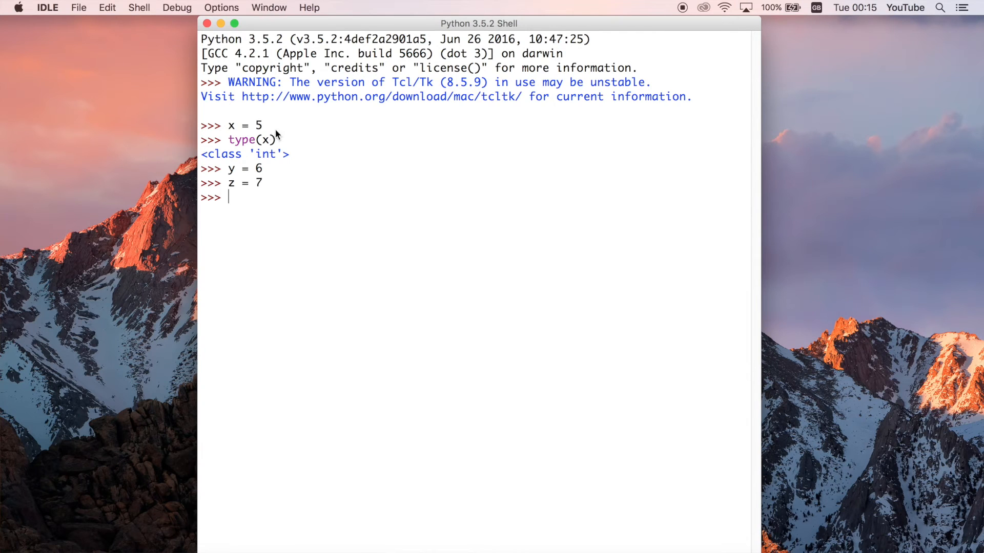
mouse_move(279, 191)
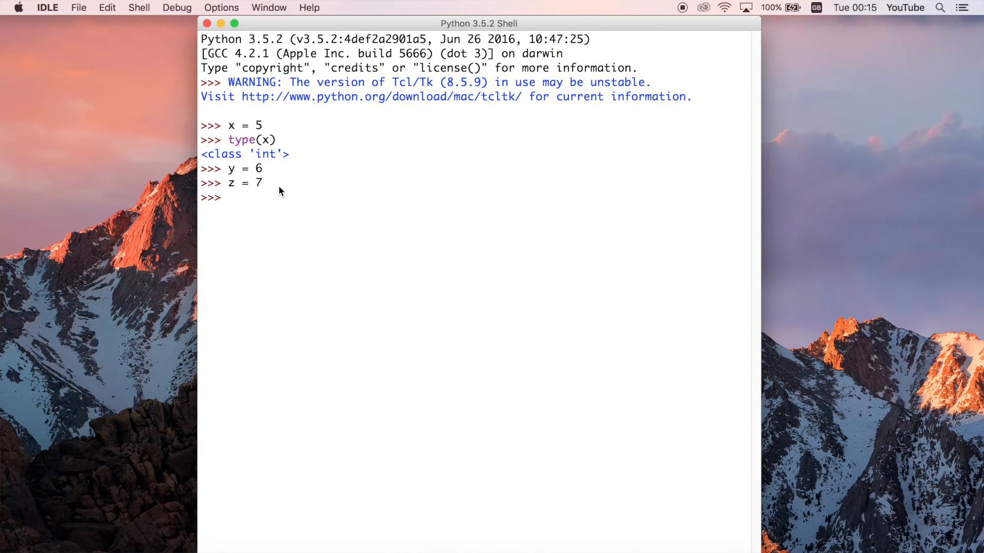
mouse_move(233, 131)
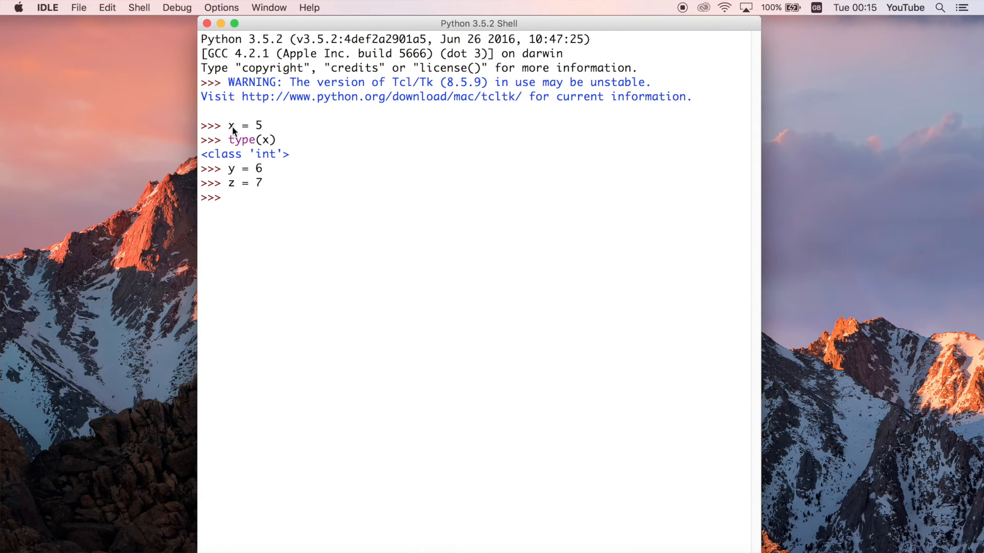
mouse_move(263, 198)
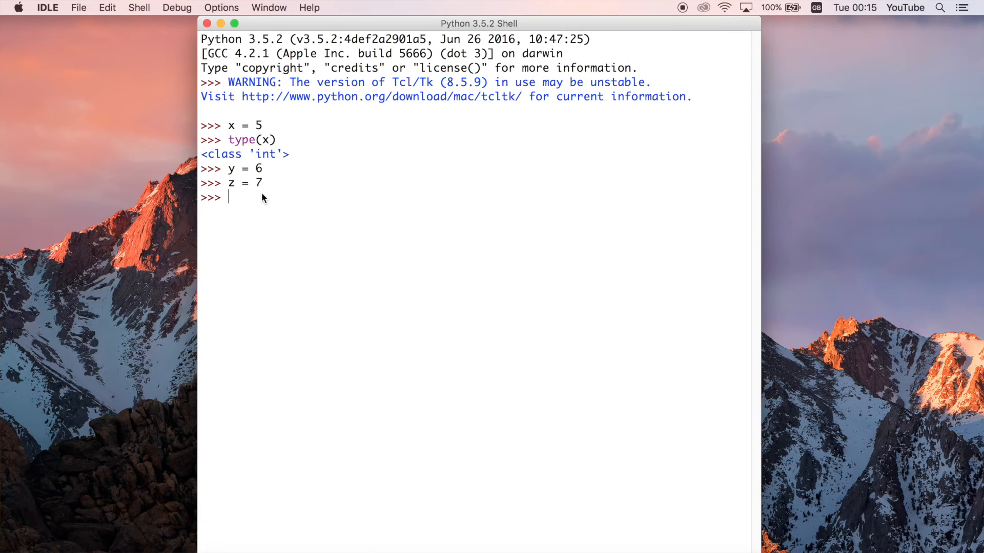
mouse_move(271, 204)
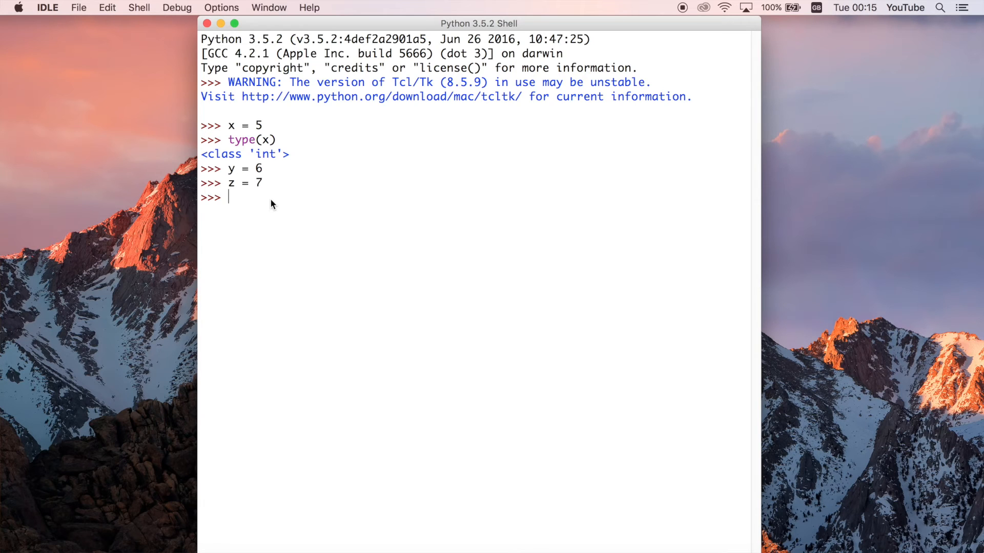
mouse_move(268, 162)
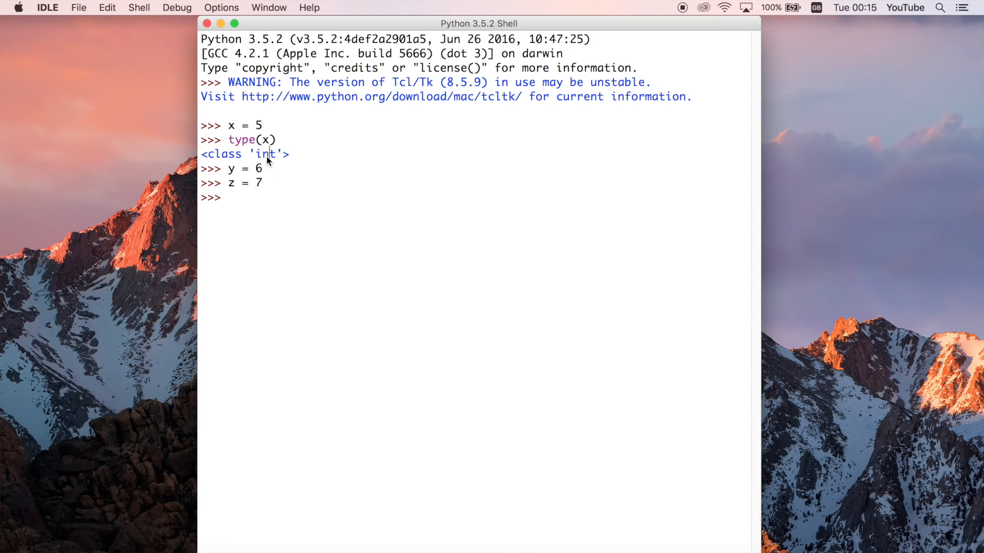
double_click(262, 153)
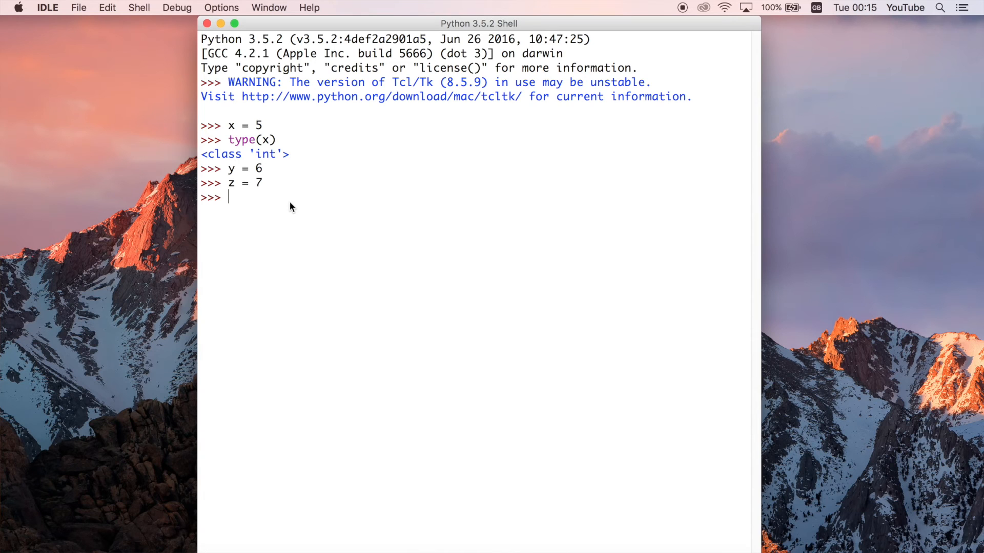
- Evaluate 6 + 7 in the shell to get 13
type("6 + 7")
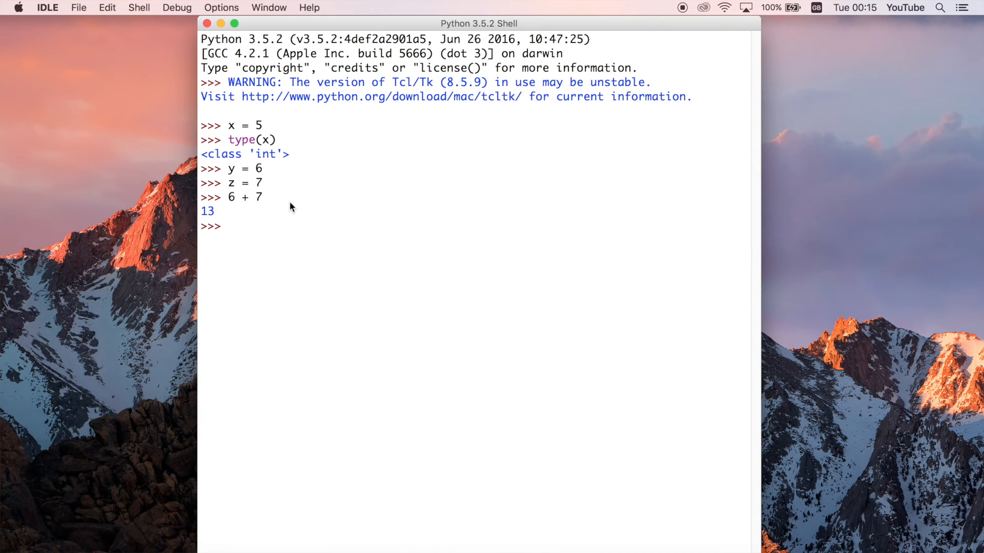
mouse_move(309, 224)
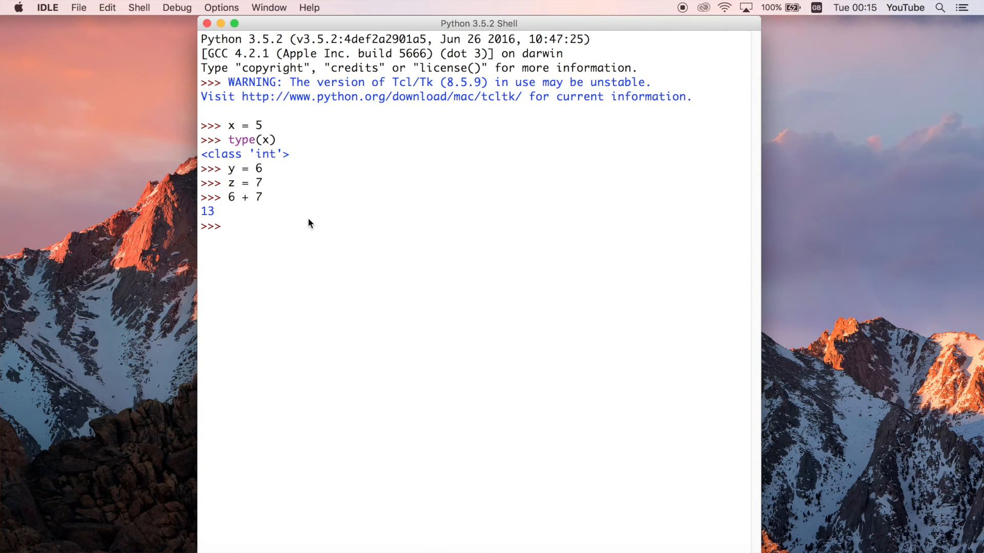
- Run dir(x) and highlight the int methods from bit_length to to_bytes
type("dir()")
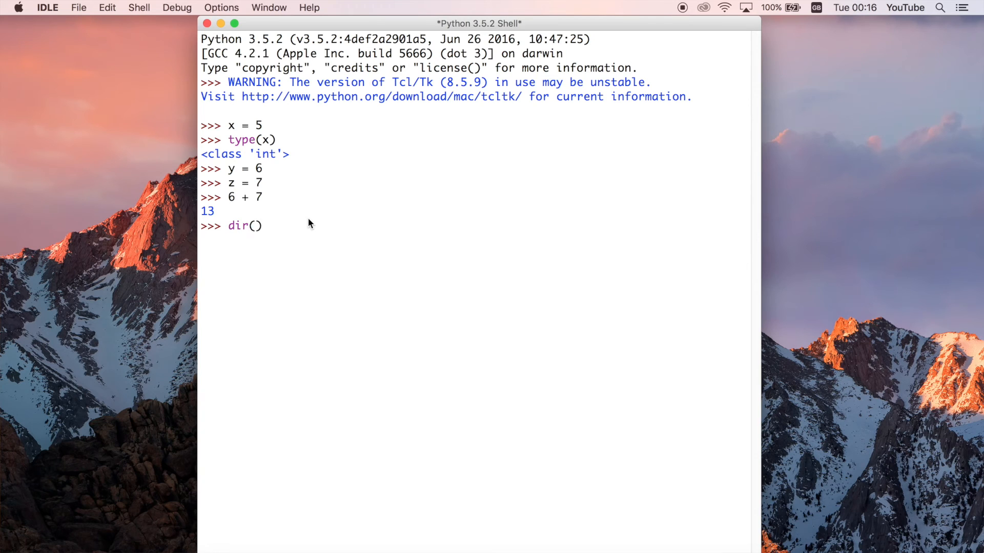
type("x")
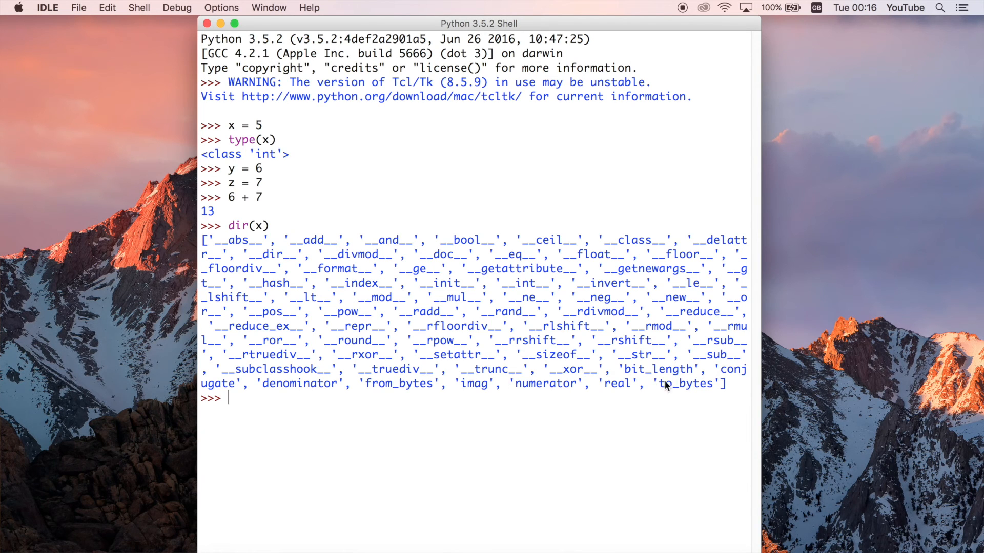
mouse_move(589, 413)
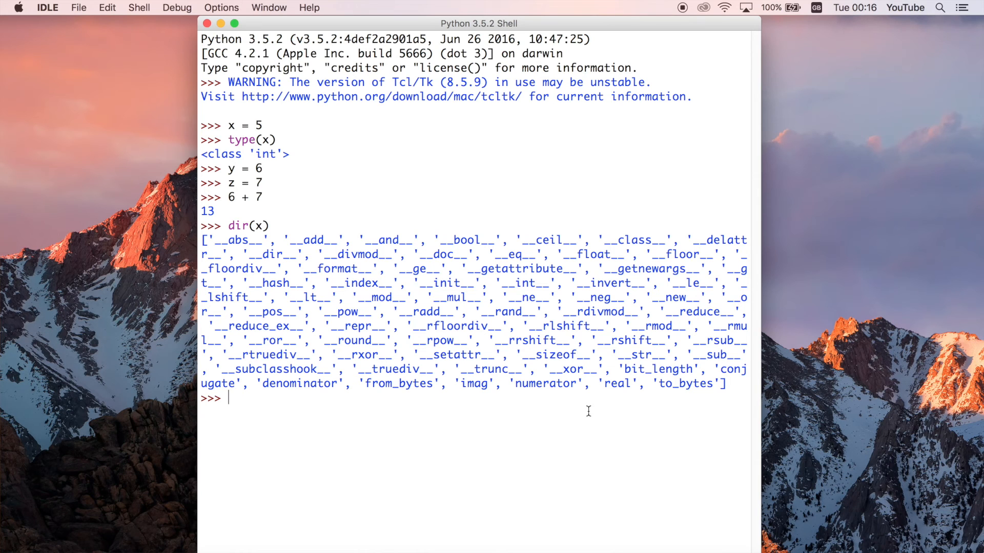
left_click_drag(201, 240, 603, 369)
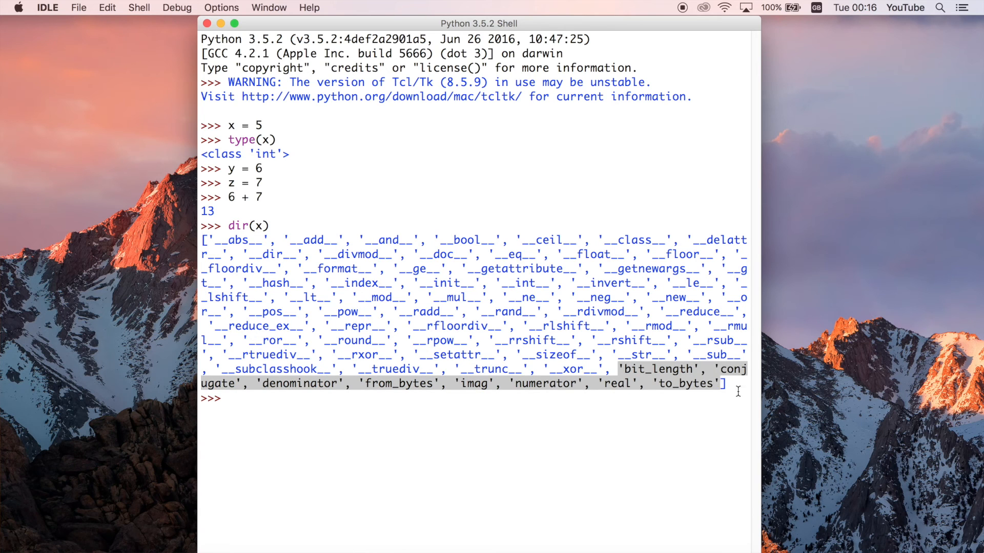
mouse_move(370, 412)
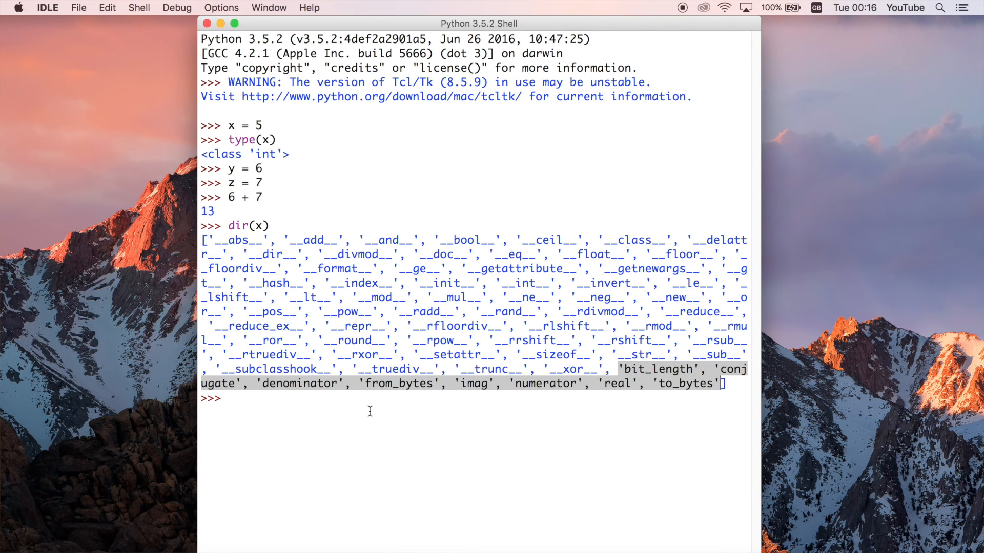